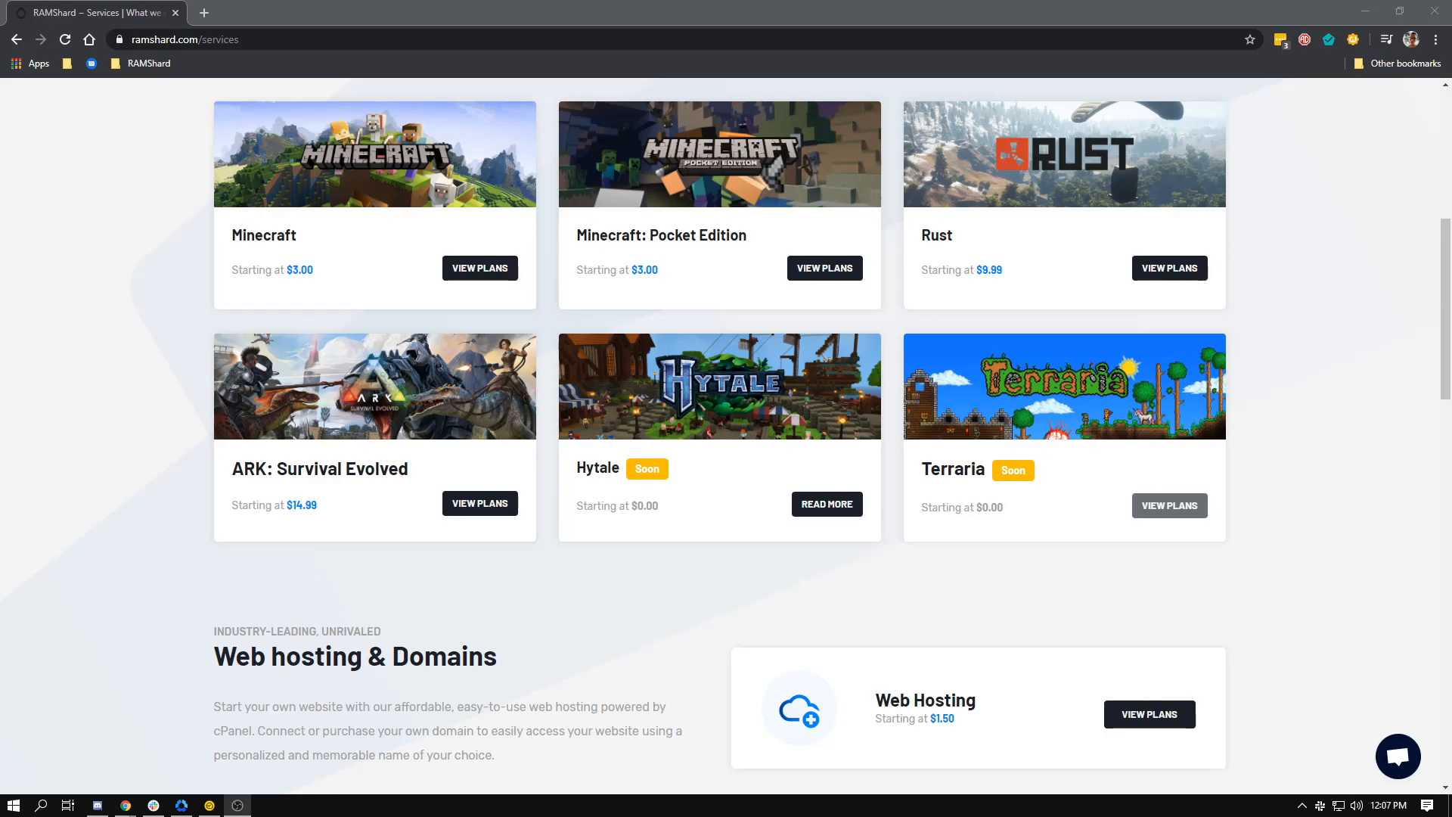
Stop the running test Minecraft server from the control panel.
{"action": "scroll", "scroll_direction": "up", "scroll_amount": 3}
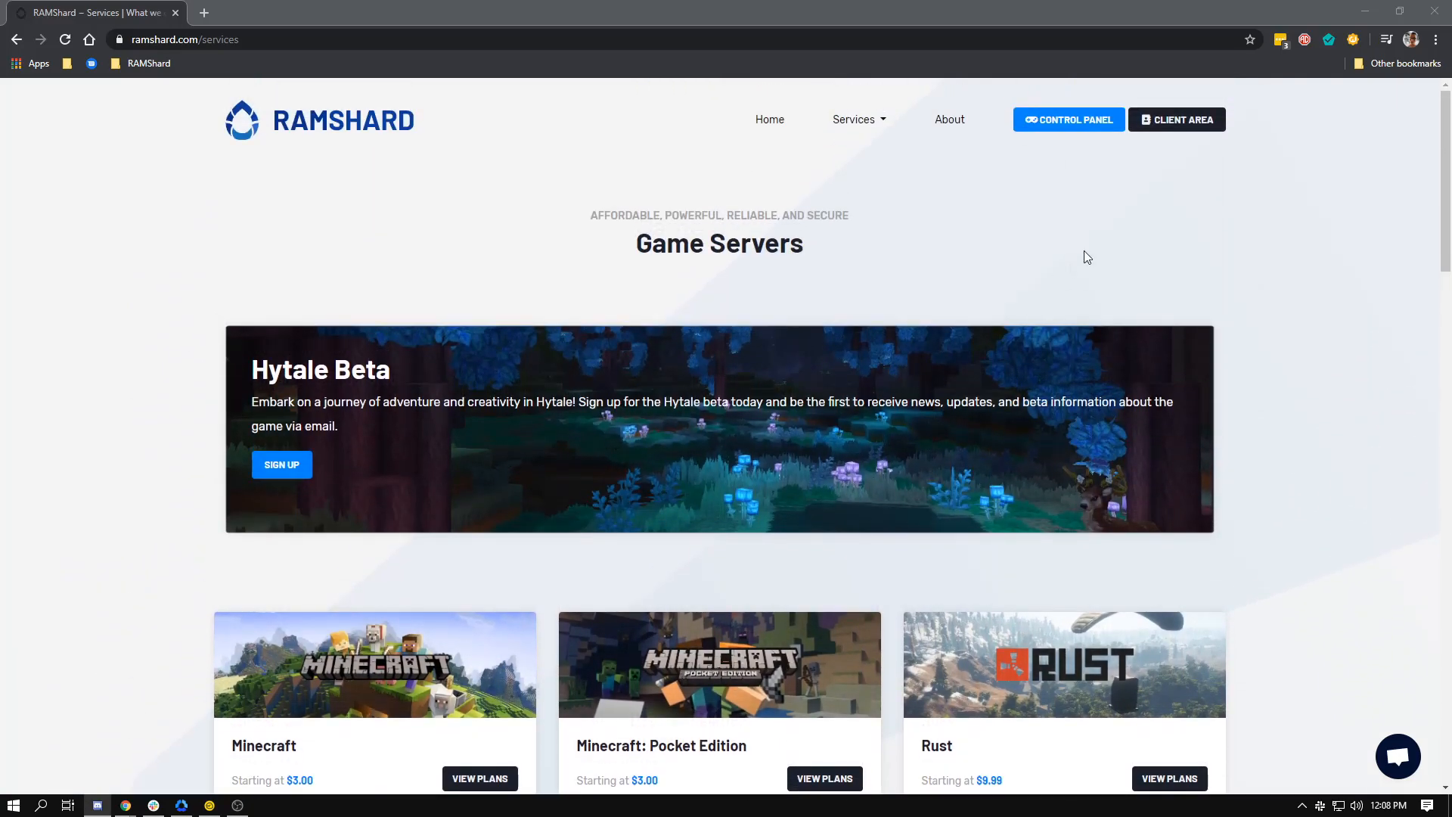
{"action": "left_click", "coordinate": [1068, 119]}
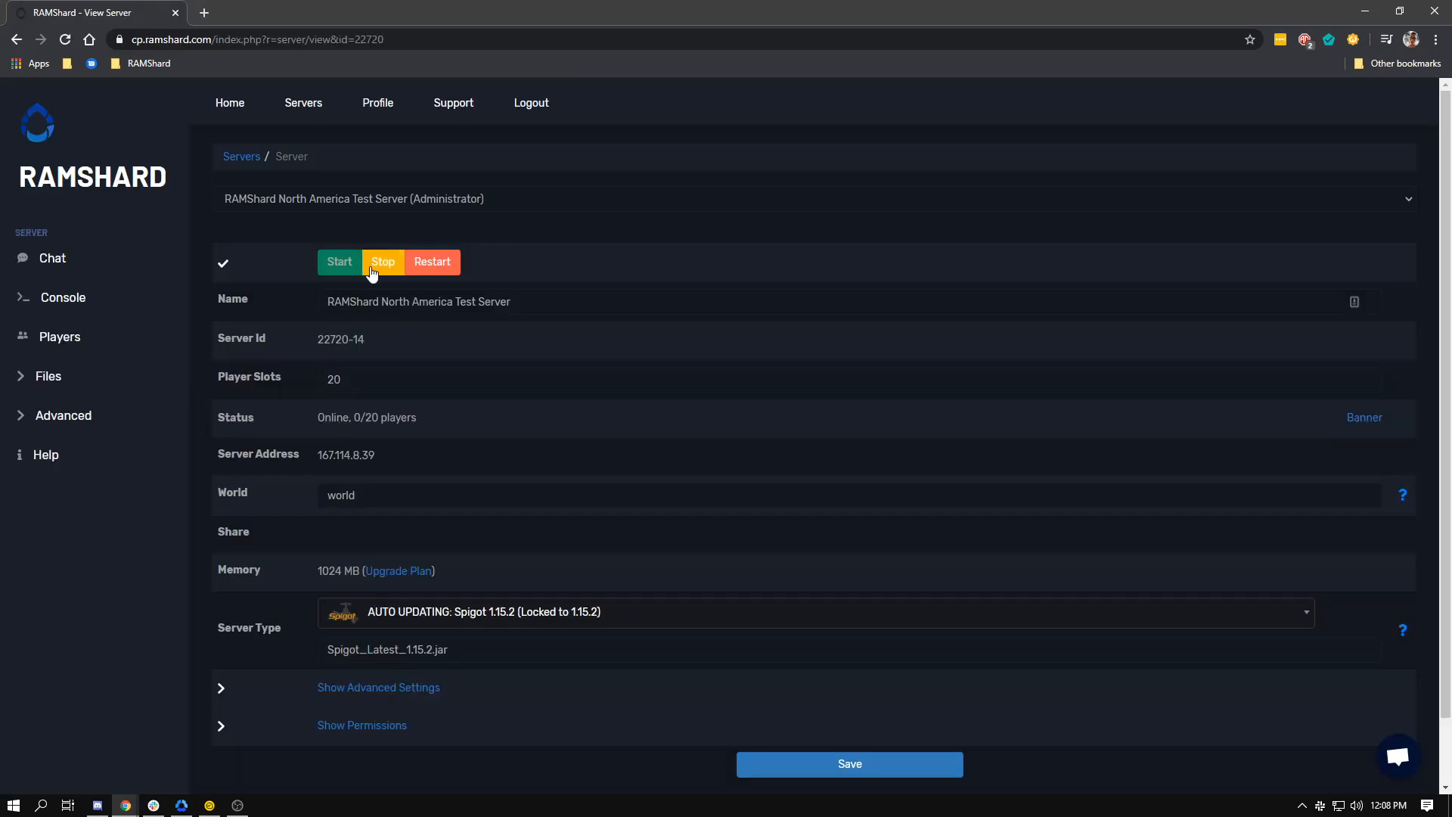
{"action": "left_click", "coordinate": [383, 263]}
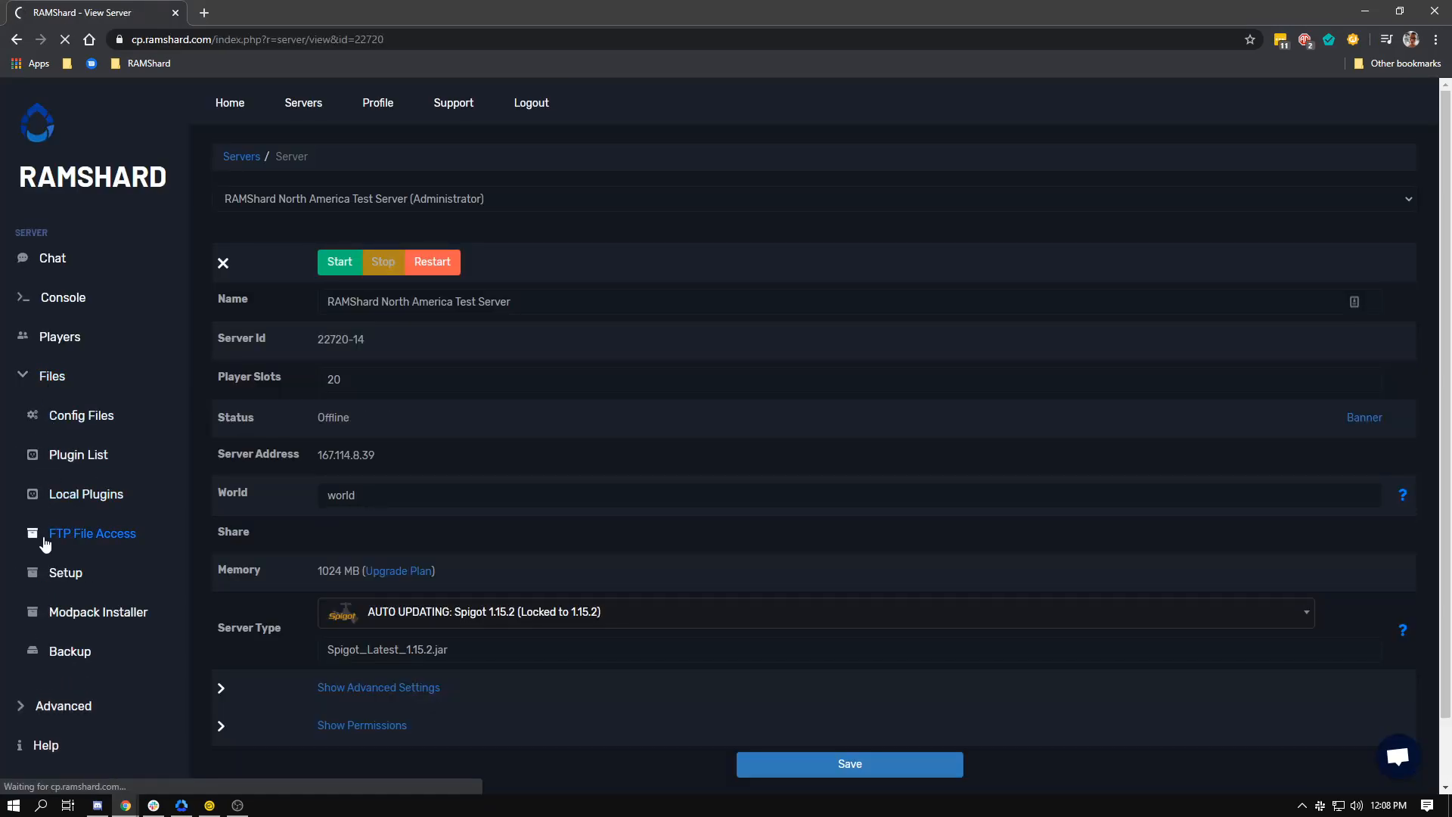
Create a DANGER_DELETE_ALL directory and choose it as the destination for moving logs.
{"action": "left_click", "coordinate": [91, 533]}
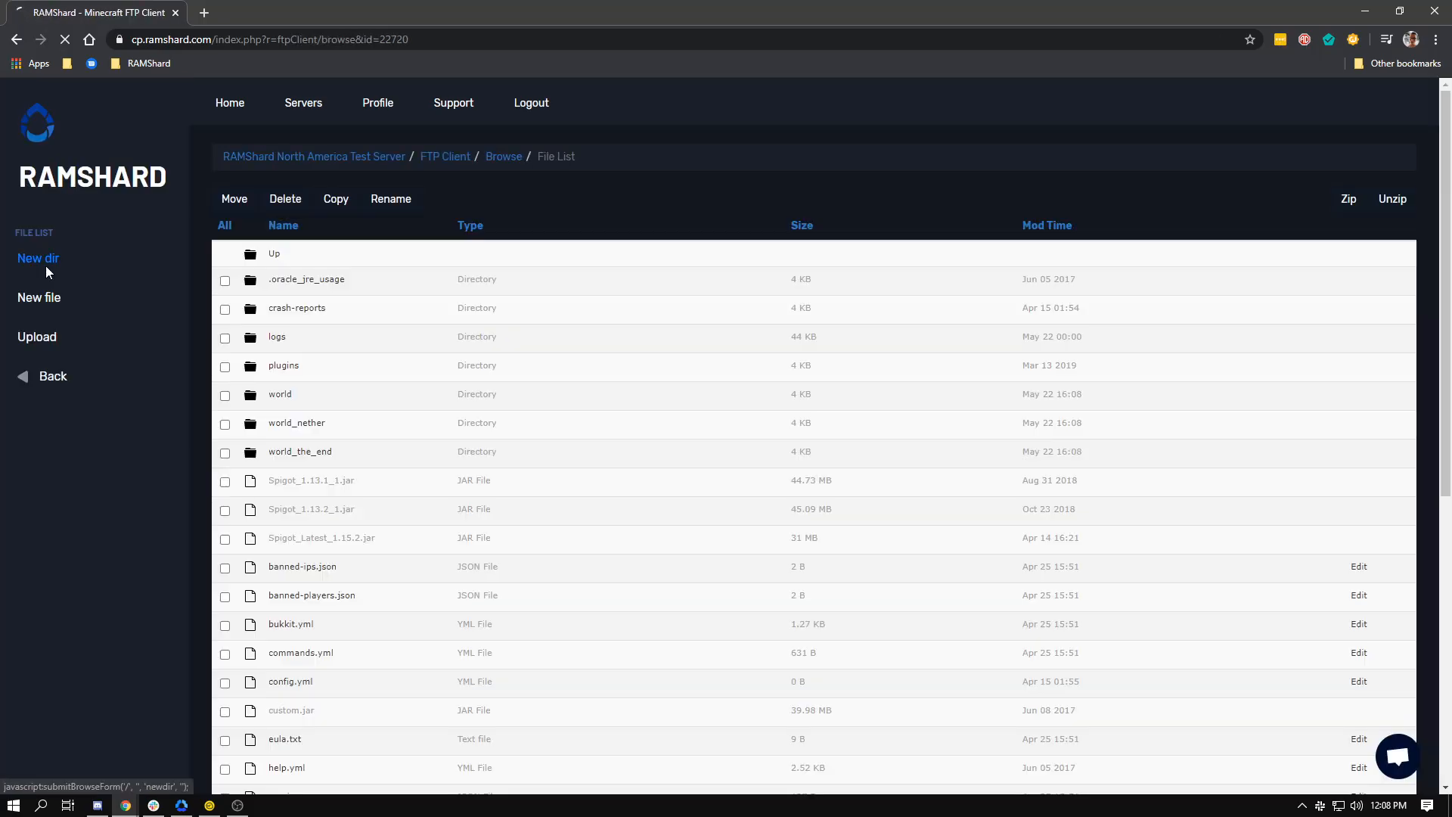
{"action": "left_click", "coordinate": [38, 257]}
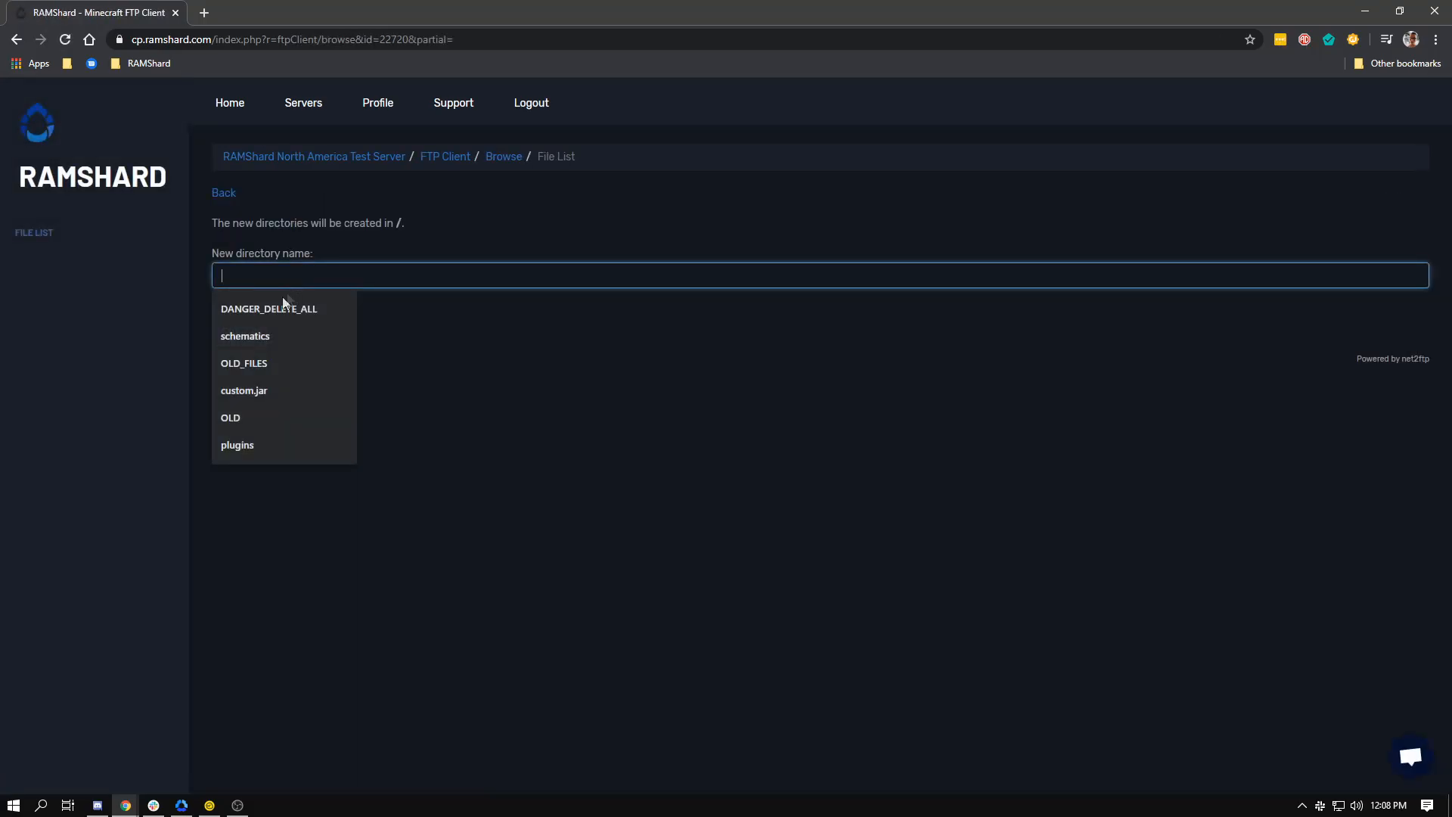
{"action": "left_click", "coordinate": [268, 308]}
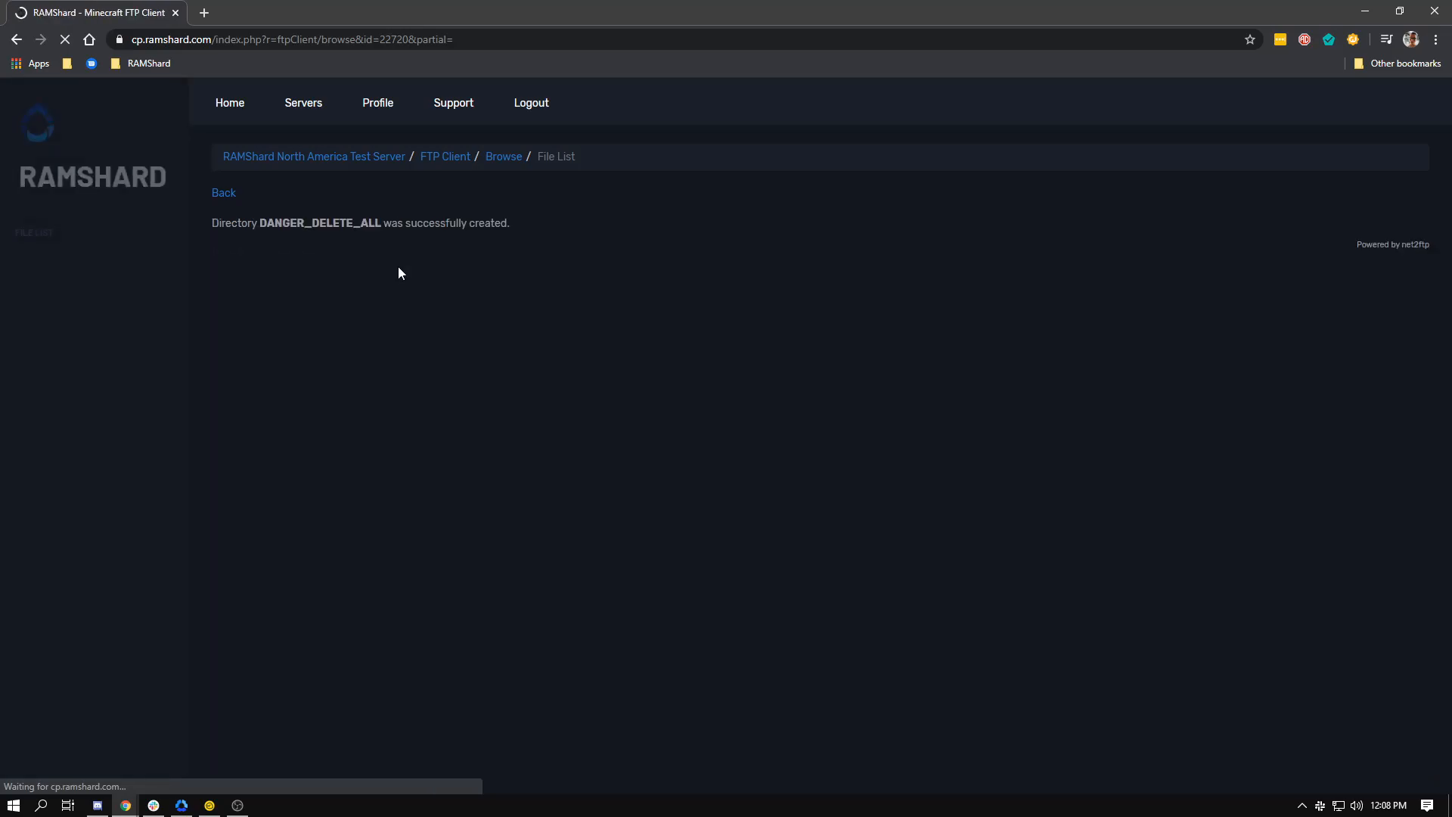
{"action": "left_click", "coordinate": [223, 193]}
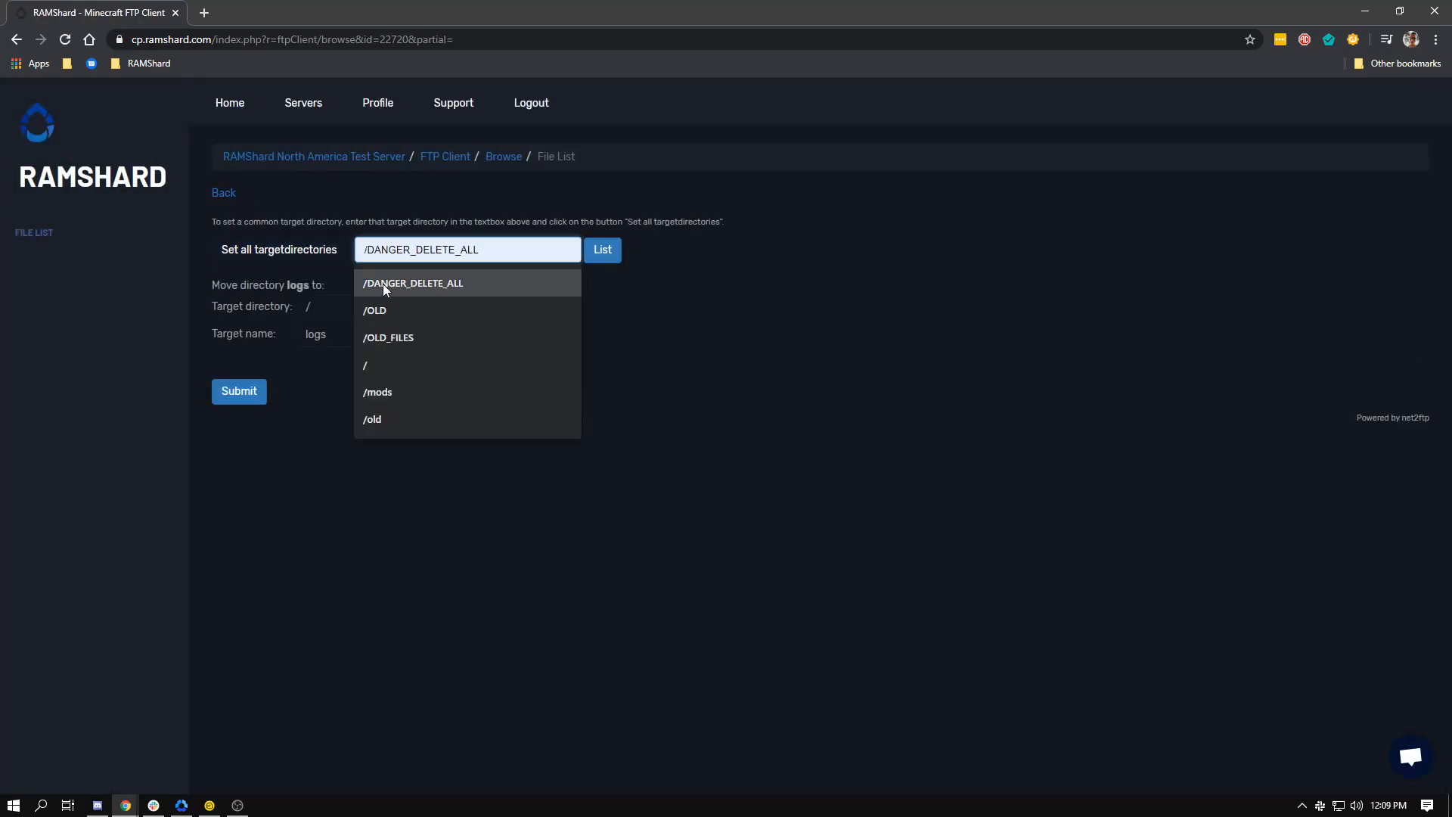
{"action": "left_click", "coordinate": [239, 391]}
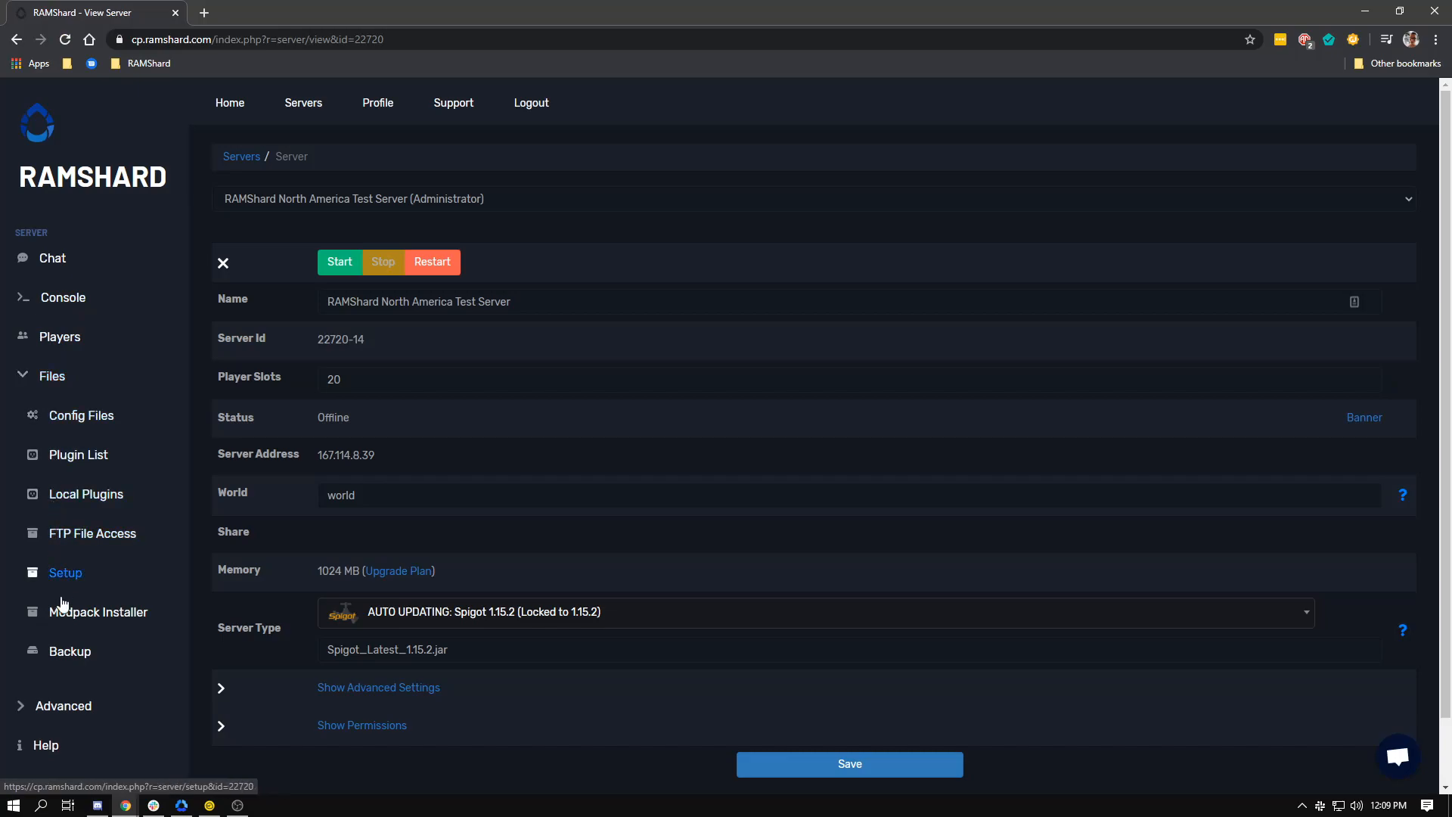
Open the Backup page and list the restorable archives world.1.zip, world.2.zip and world.zip.
{"action": "left_click", "coordinate": [68, 651]}
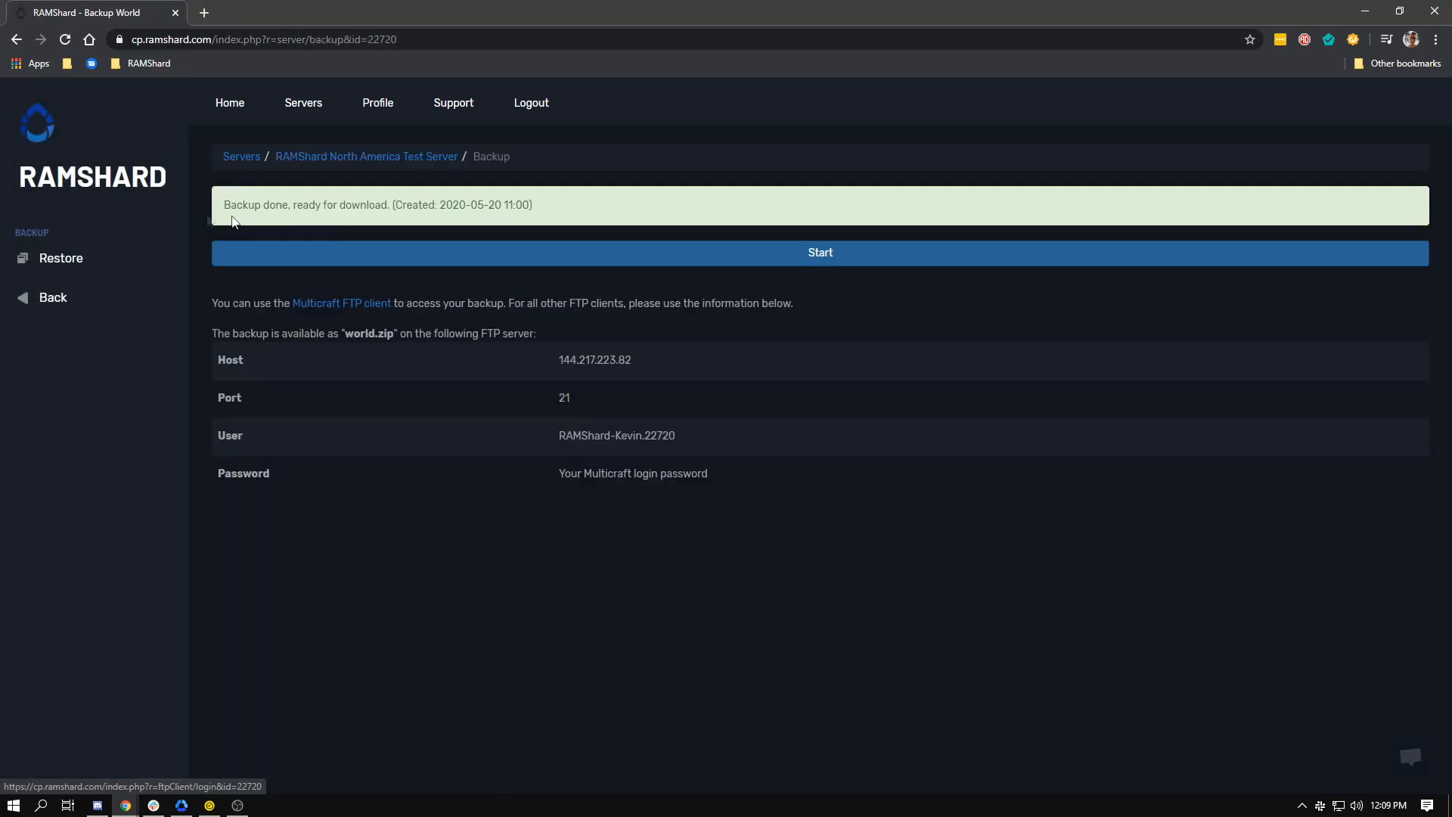
{"action": "left_click", "coordinate": [61, 257]}
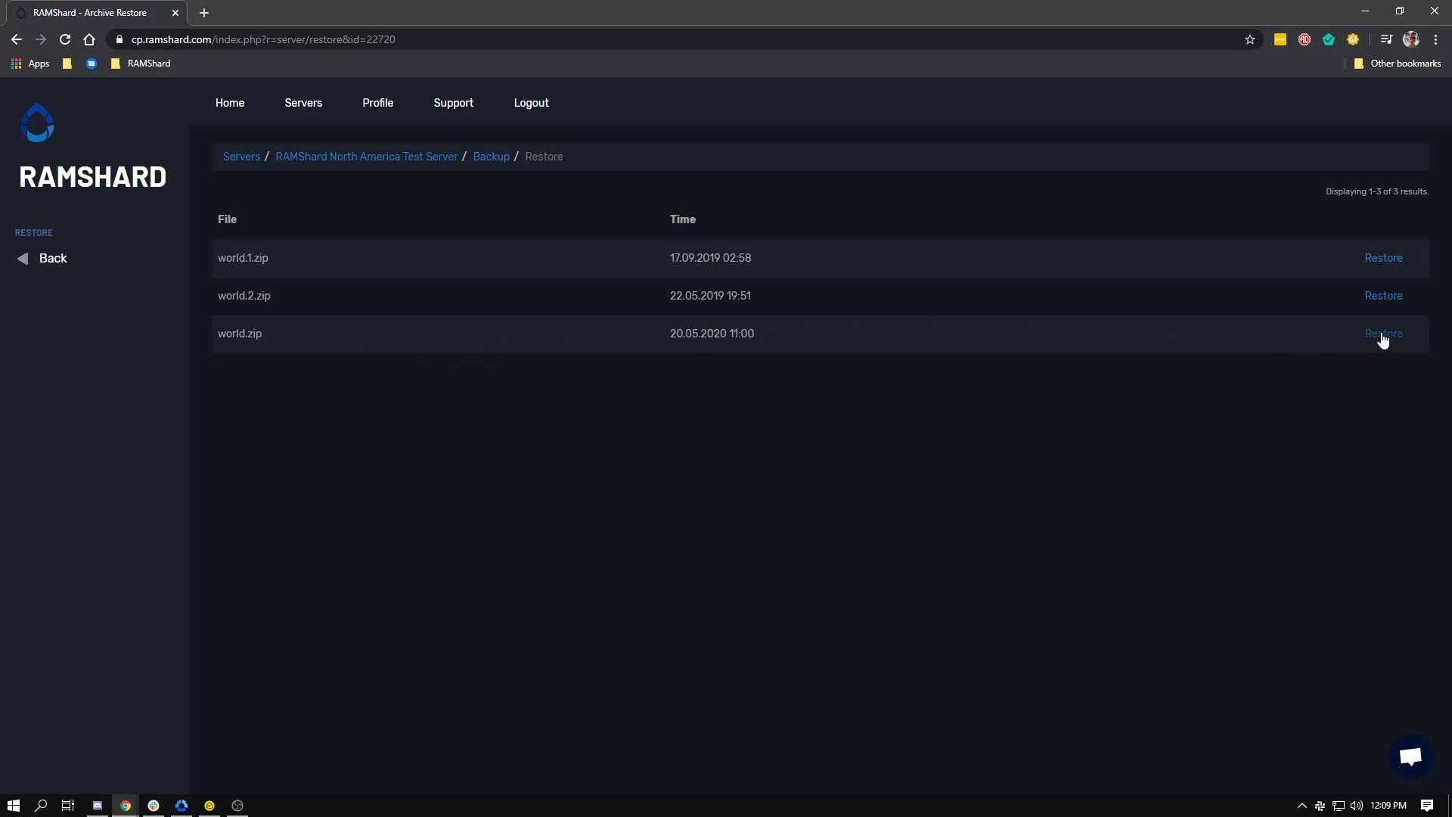
Restore the test server from world.zip, confirming that archive files overwrite existing ones.
{"action": "left_click", "coordinate": [1383, 333]}
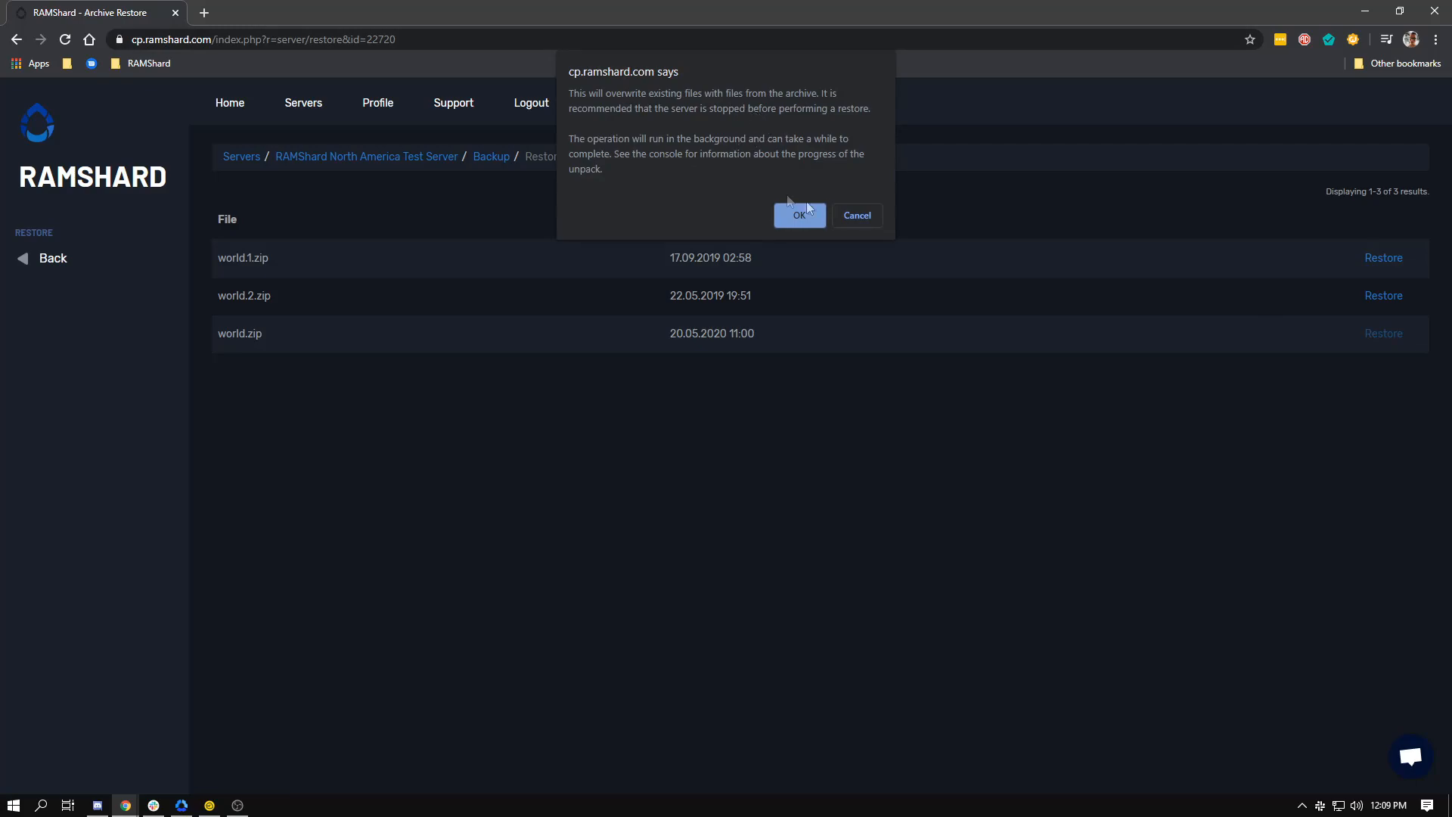
{"action": "left_click", "coordinate": [798, 214]}
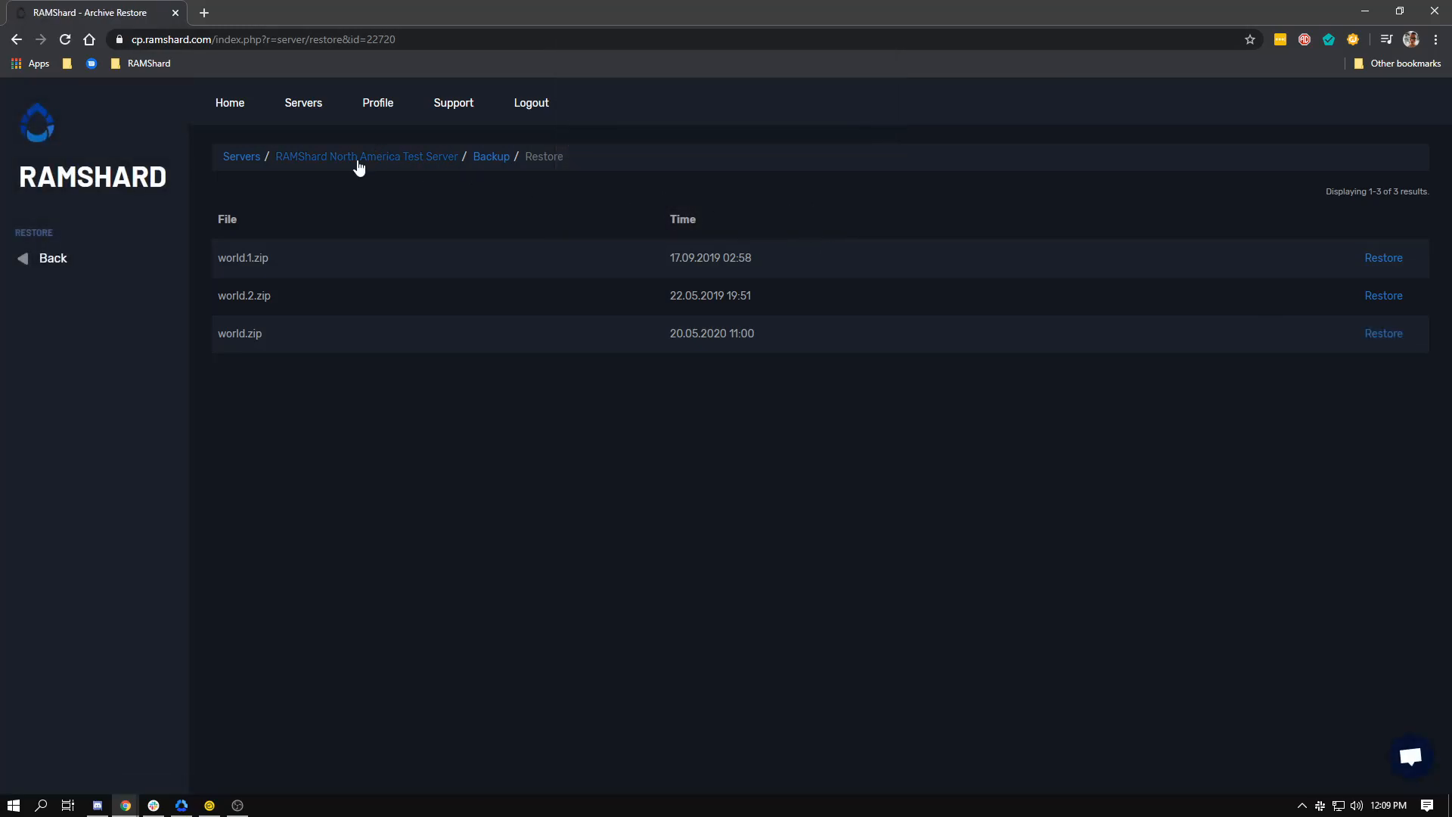
Return to the test server to watch its console unpack world.zip and start.
{"action": "left_click", "coordinate": [1382, 333]}
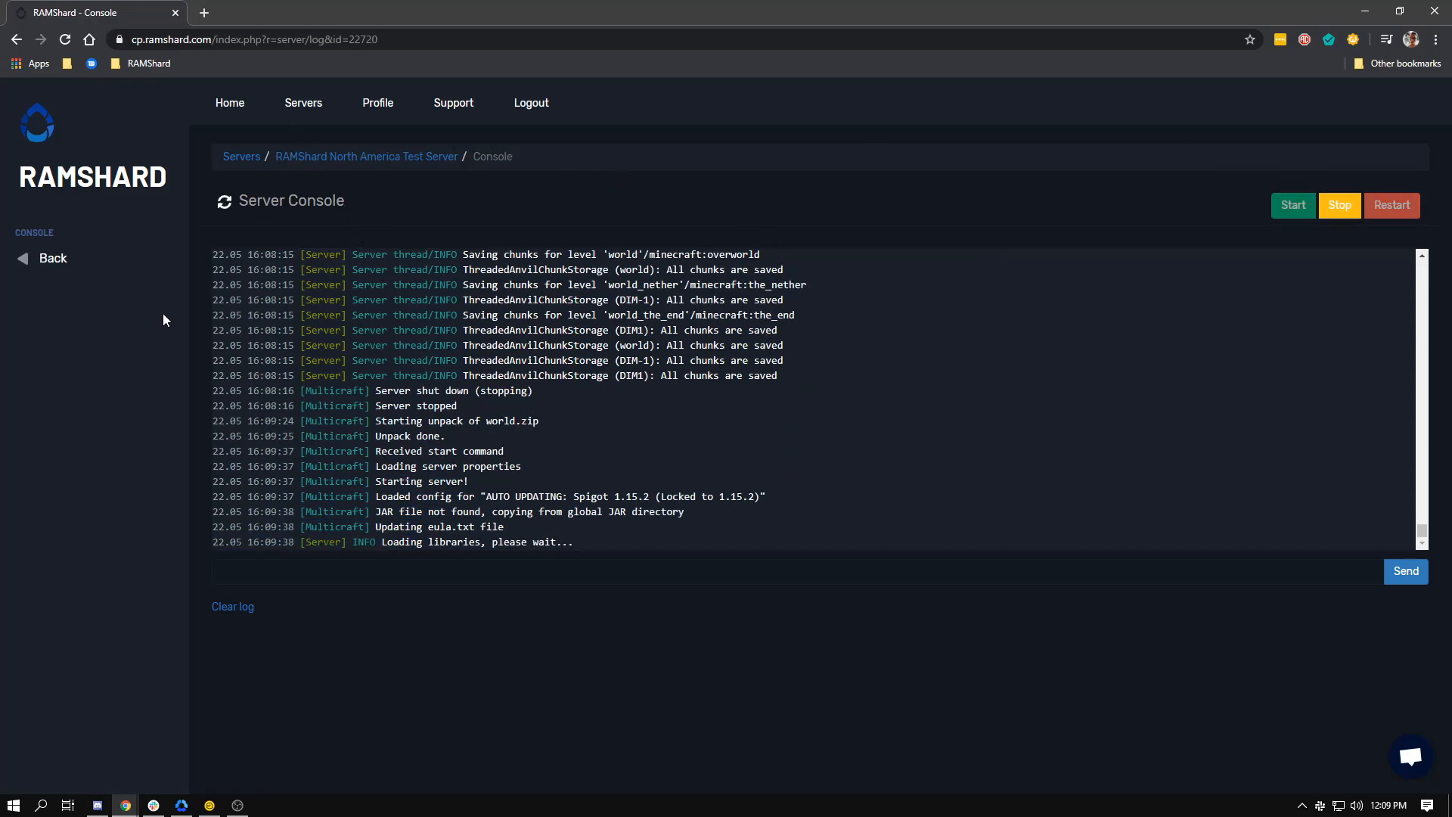
{"action": "mouse_move", "coordinate": [148, 232]}
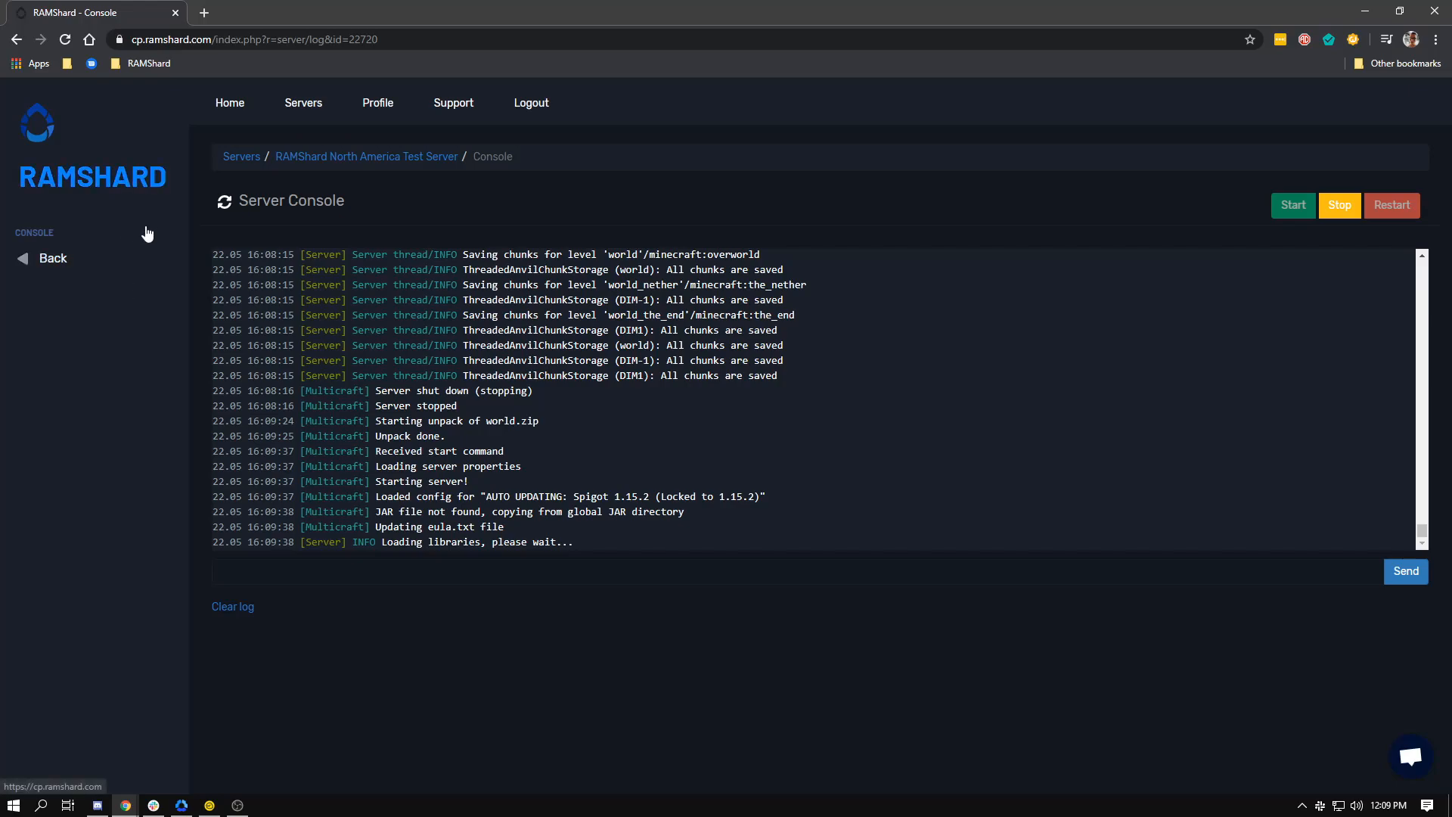